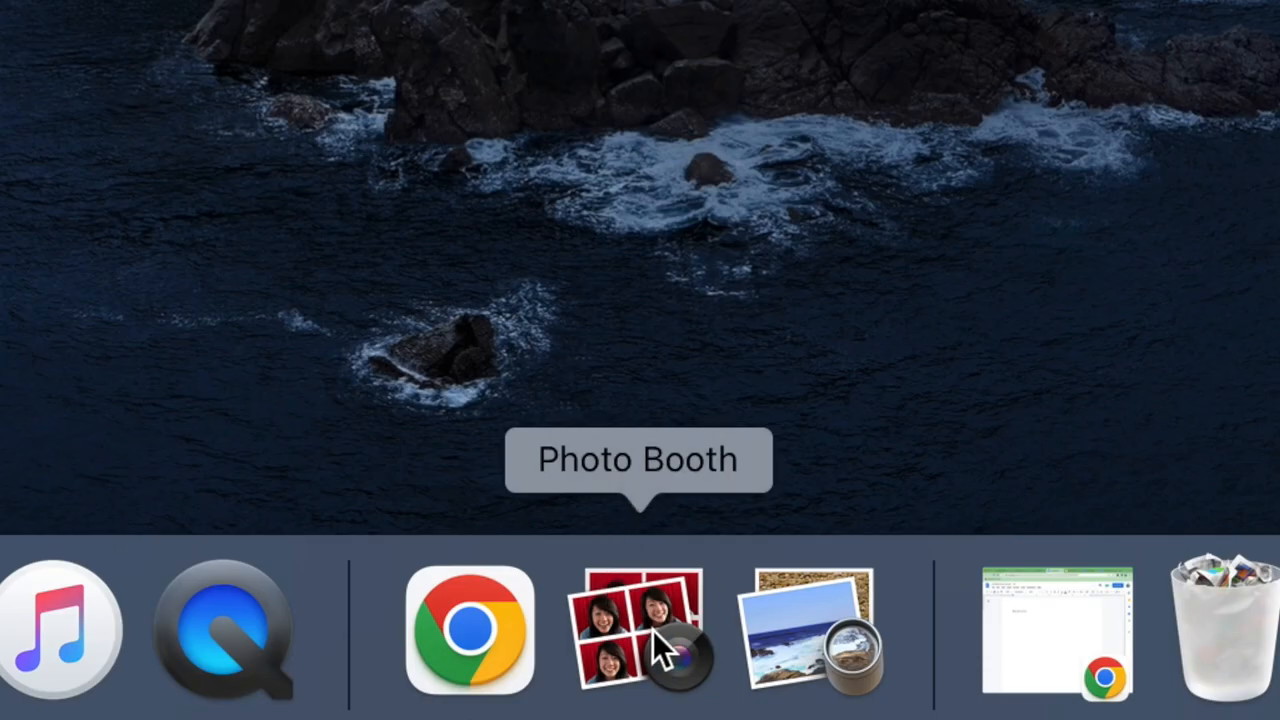
- Launch Photo Booth from the Dock so the live camera feed appears
{"action": "left_click", "coordinate": [640, 630]}
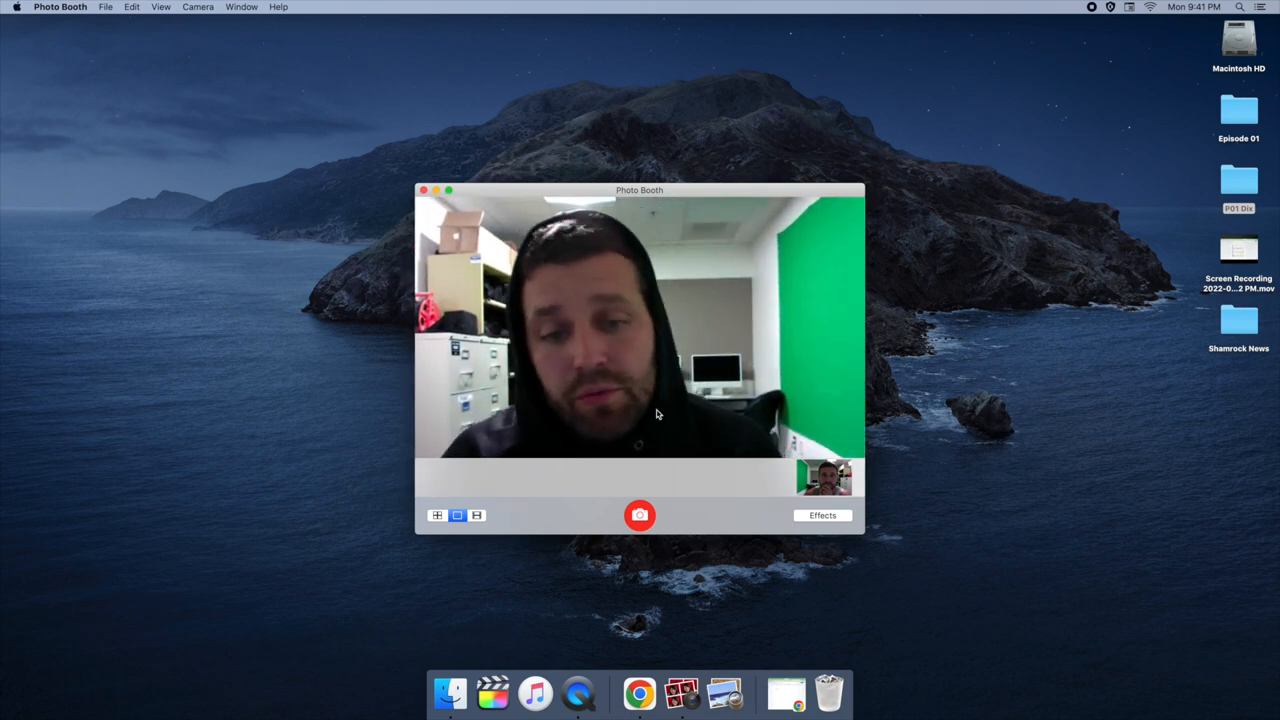
- Shoot three selfies into the photo strip and bring up the effects grid
{"action": "left_click", "coordinate": [640, 516]}
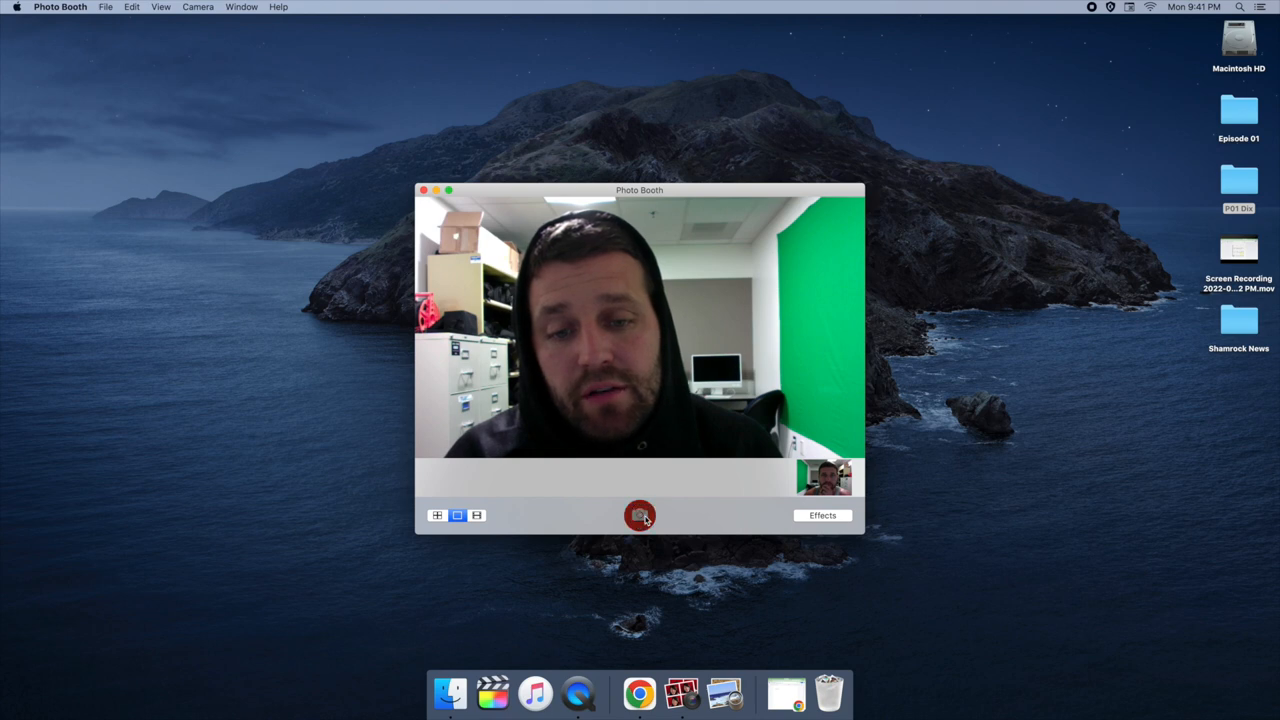
{"action": "left_click", "coordinate": [640, 516]}
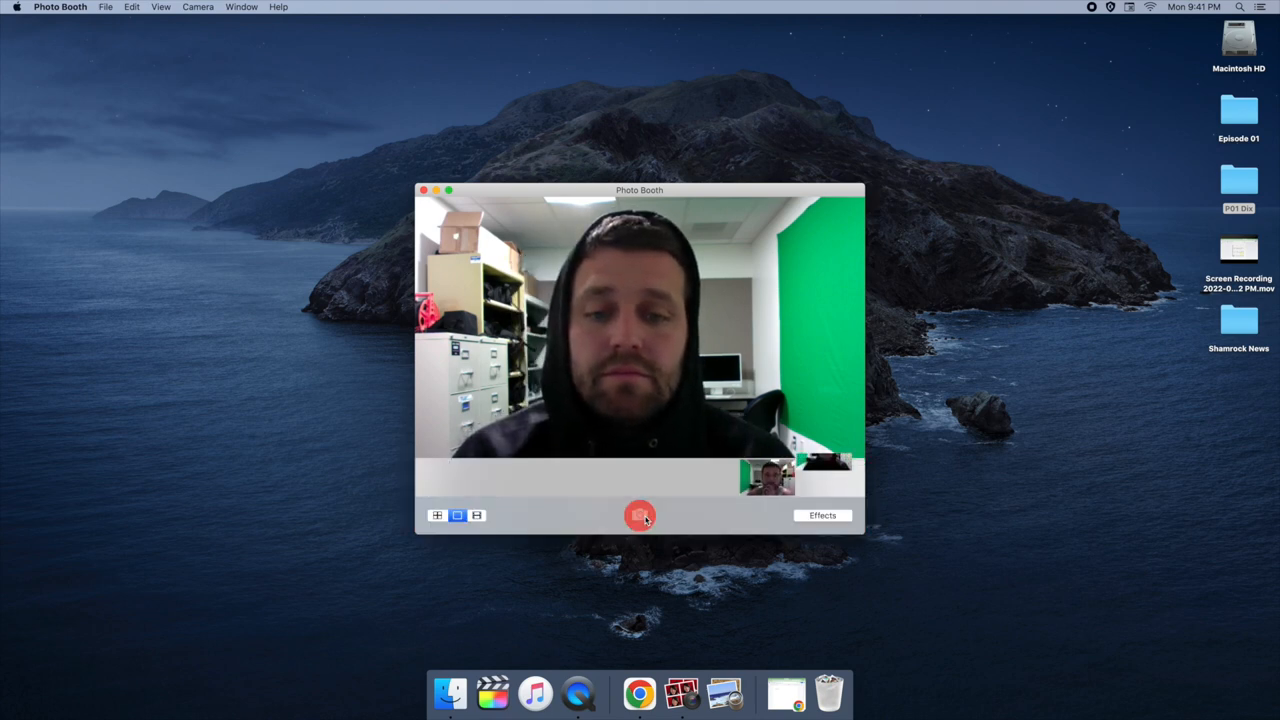
{"action": "left_click", "coordinate": [640, 516]}
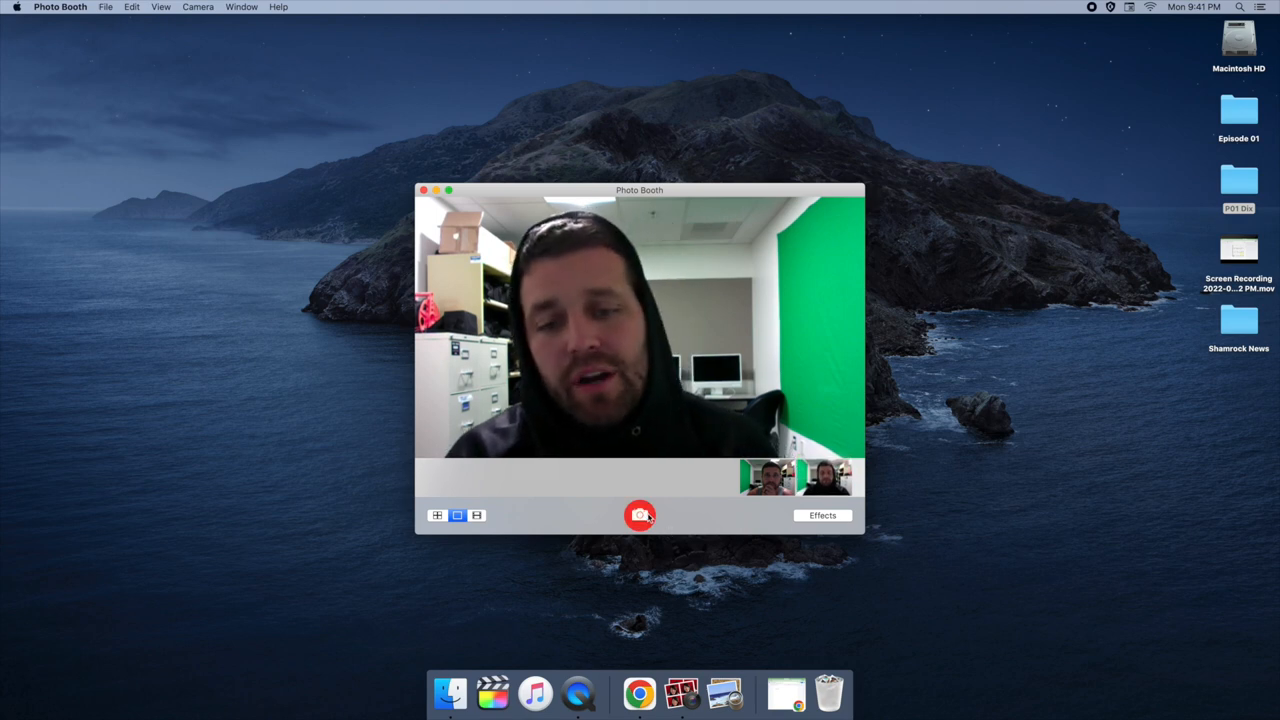
{"action": "left_click", "coordinate": [640, 516]}
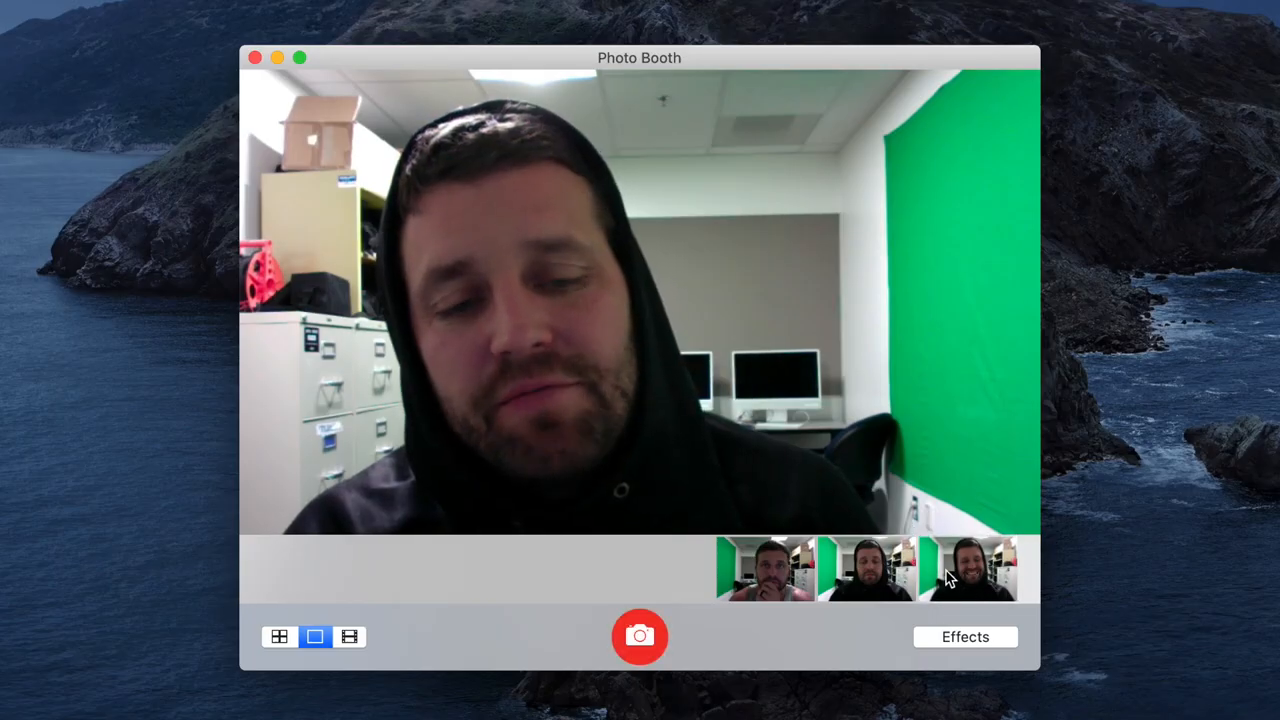
{"action": "left_click", "coordinate": [964, 636]}
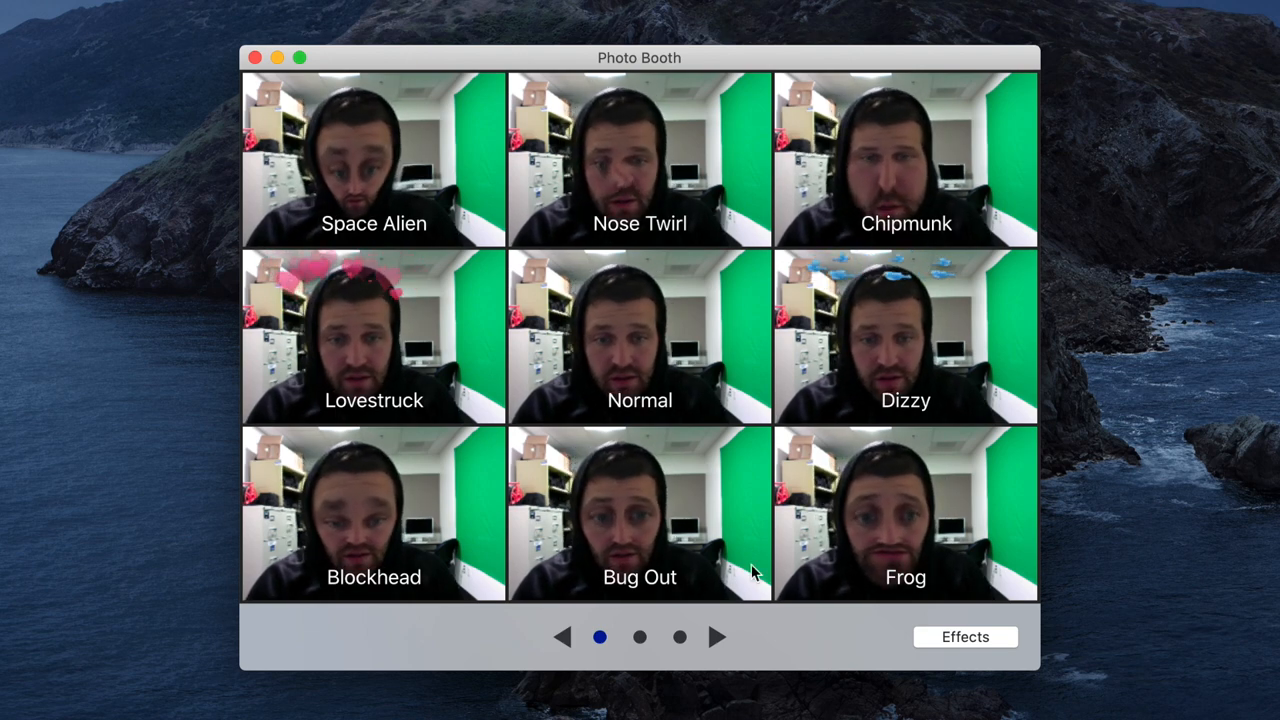
- Page through the effects gallery toward the set containing Comic Book
{"action": "left_click", "coordinate": [640, 636]}
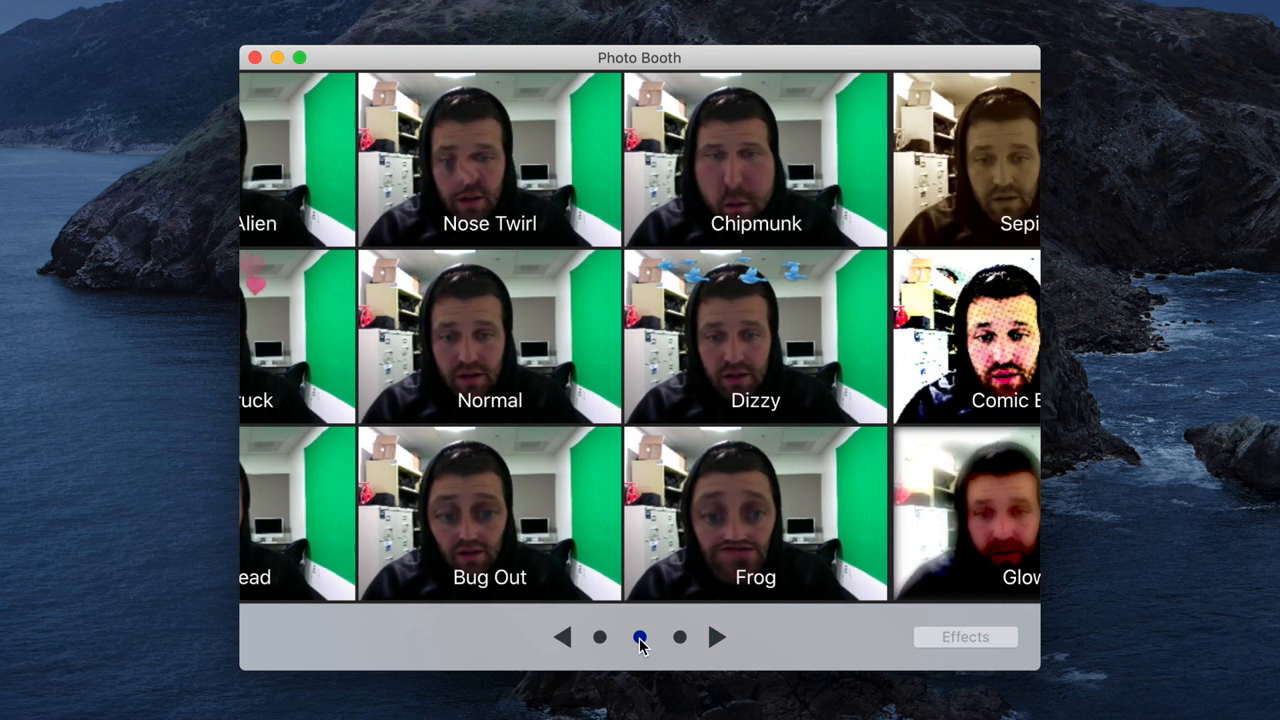
{"action": "left_click", "coordinate": [680, 636]}
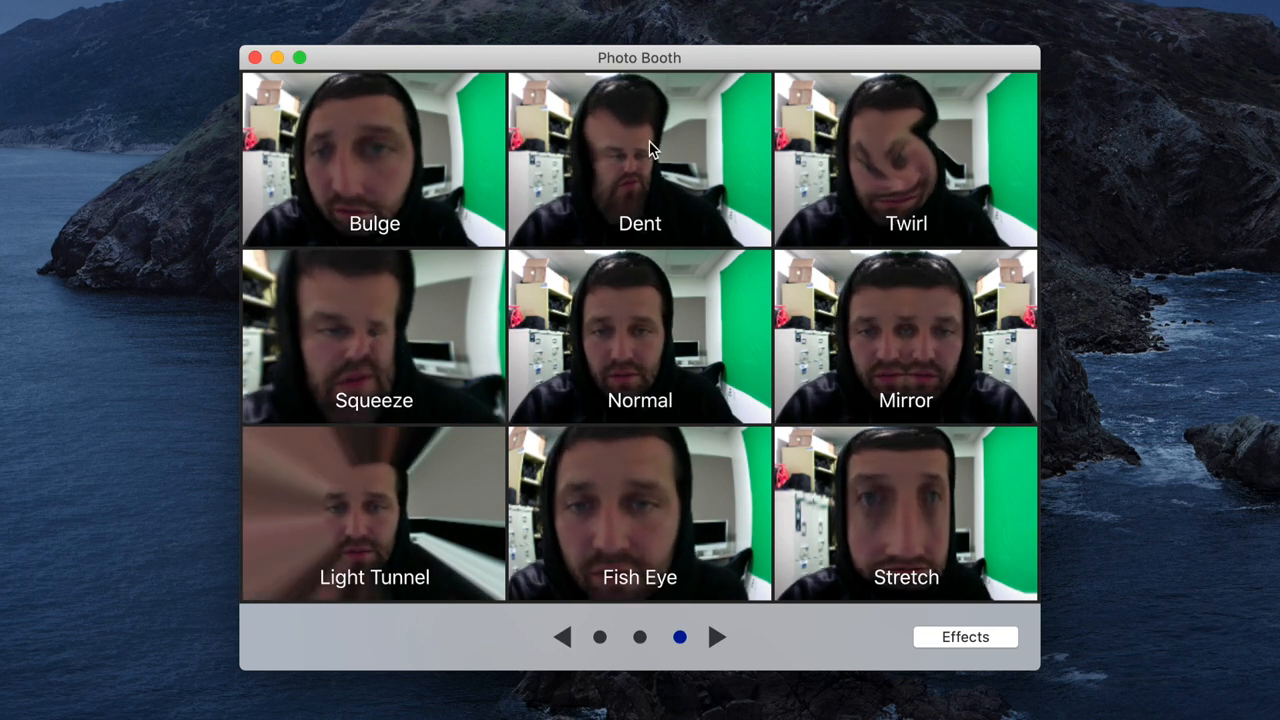
{"action": "mouse_move", "coordinate": [704, 222]}
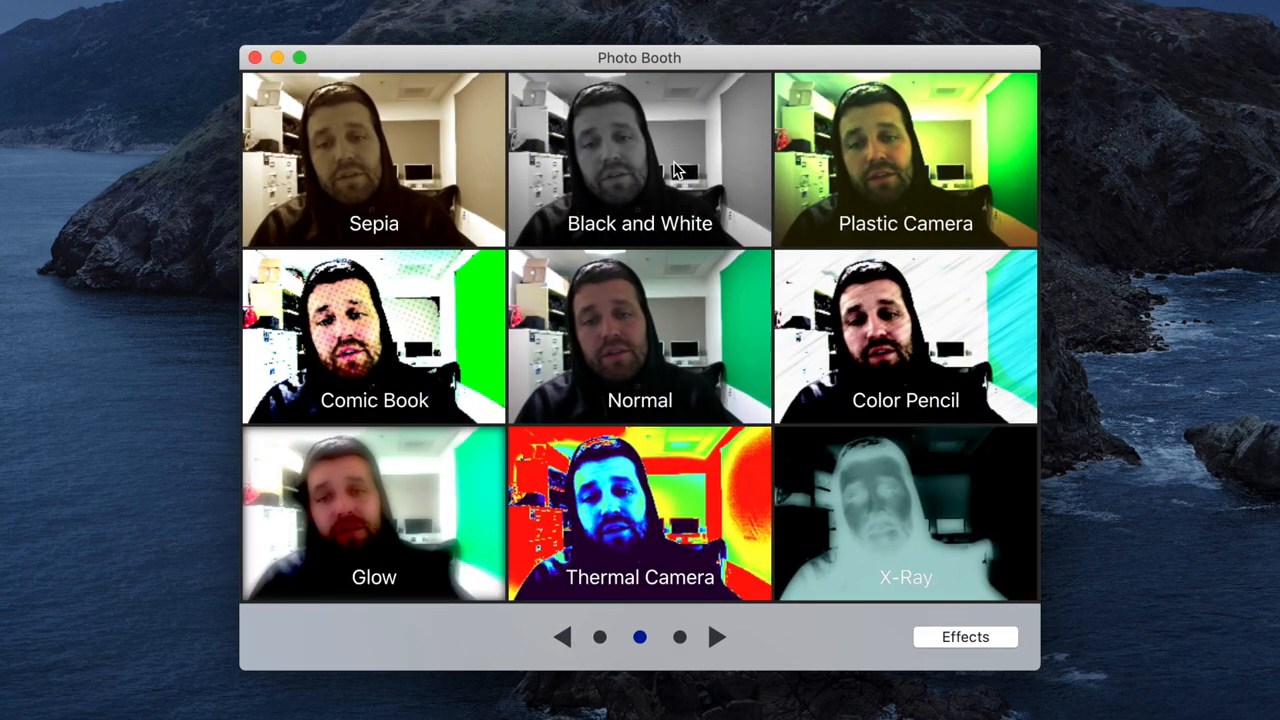
- Apply the Comic Book effect to the live camera view
{"action": "left_click", "coordinate": [372, 336]}
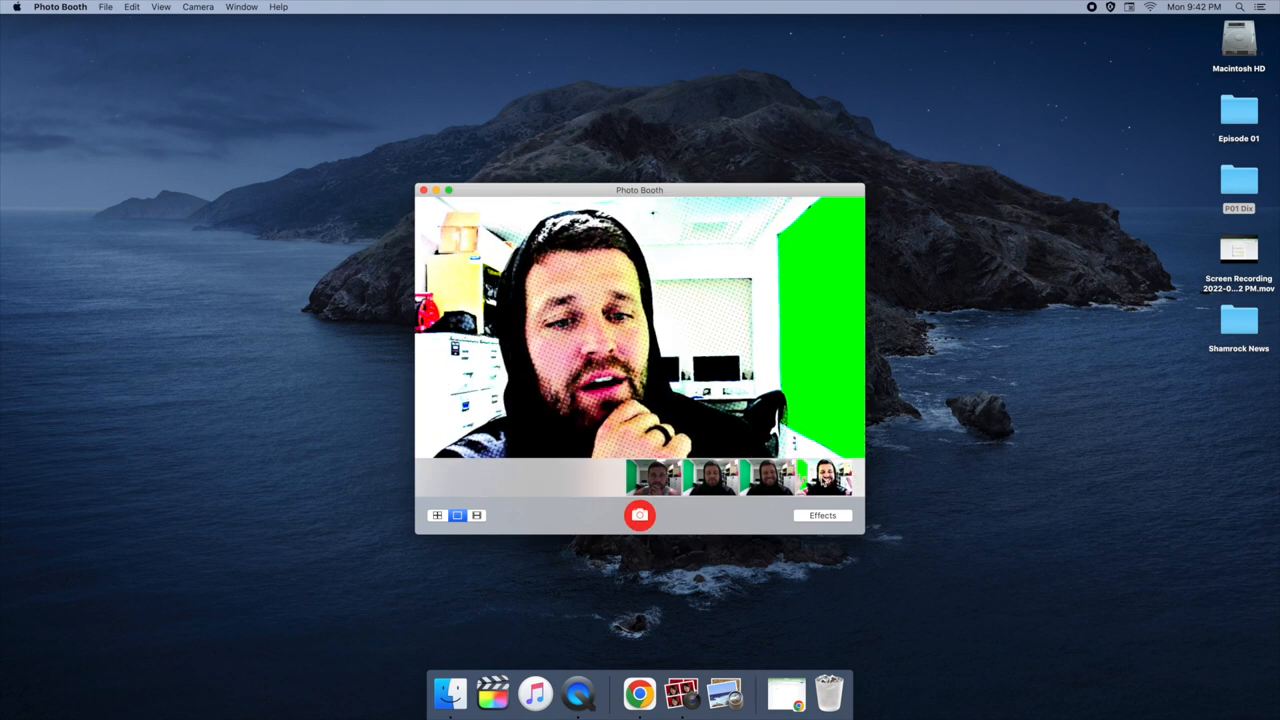
- Move the comic selfie into the PDT Dis folder as 'Photo on 9-12-22 at 9.42 PM' and select it
{"action": "left_click", "coordinate": [640, 516]}
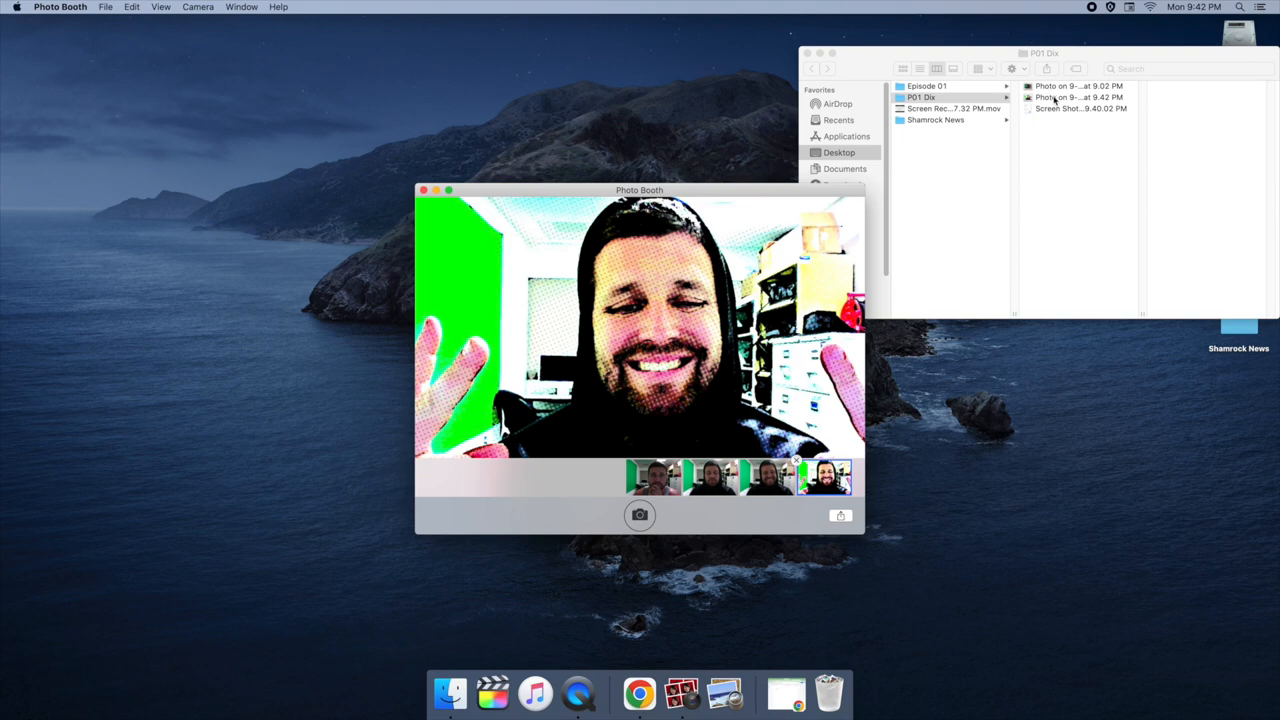
{"action": "left_click", "coordinate": [1076, 84]}
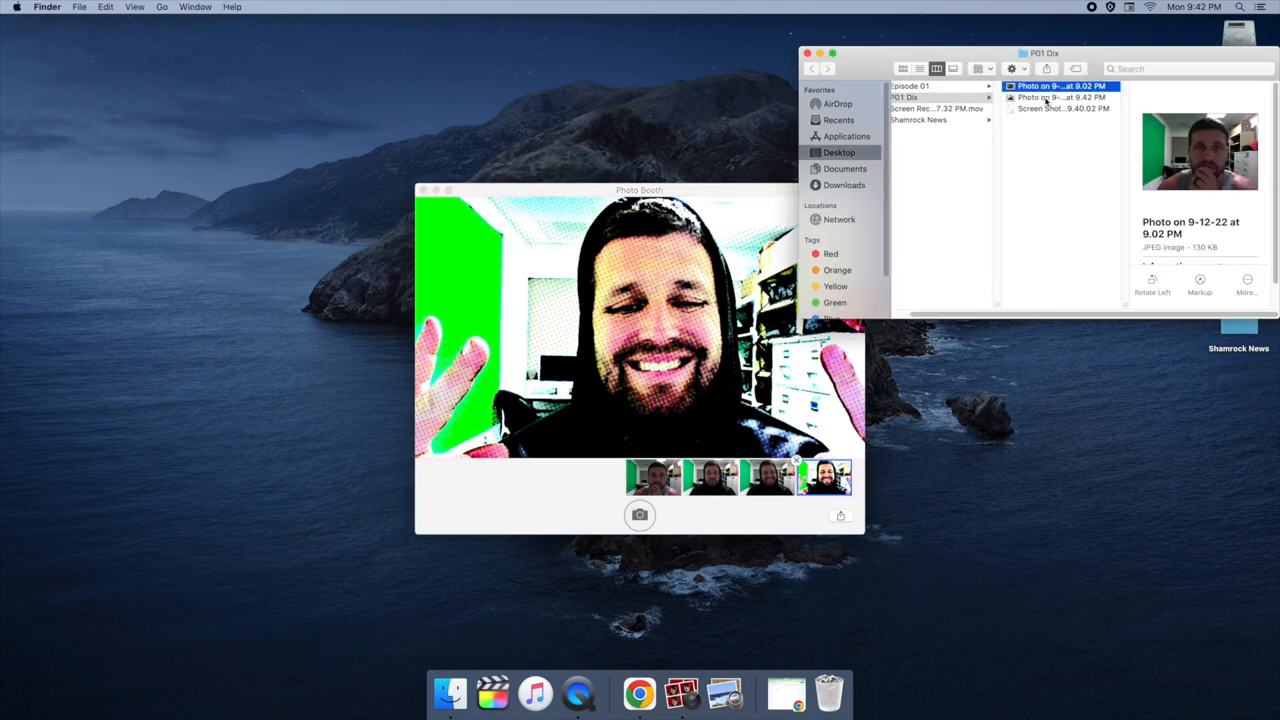
{"action": "left_click", "coordinate": [1060, 96]}
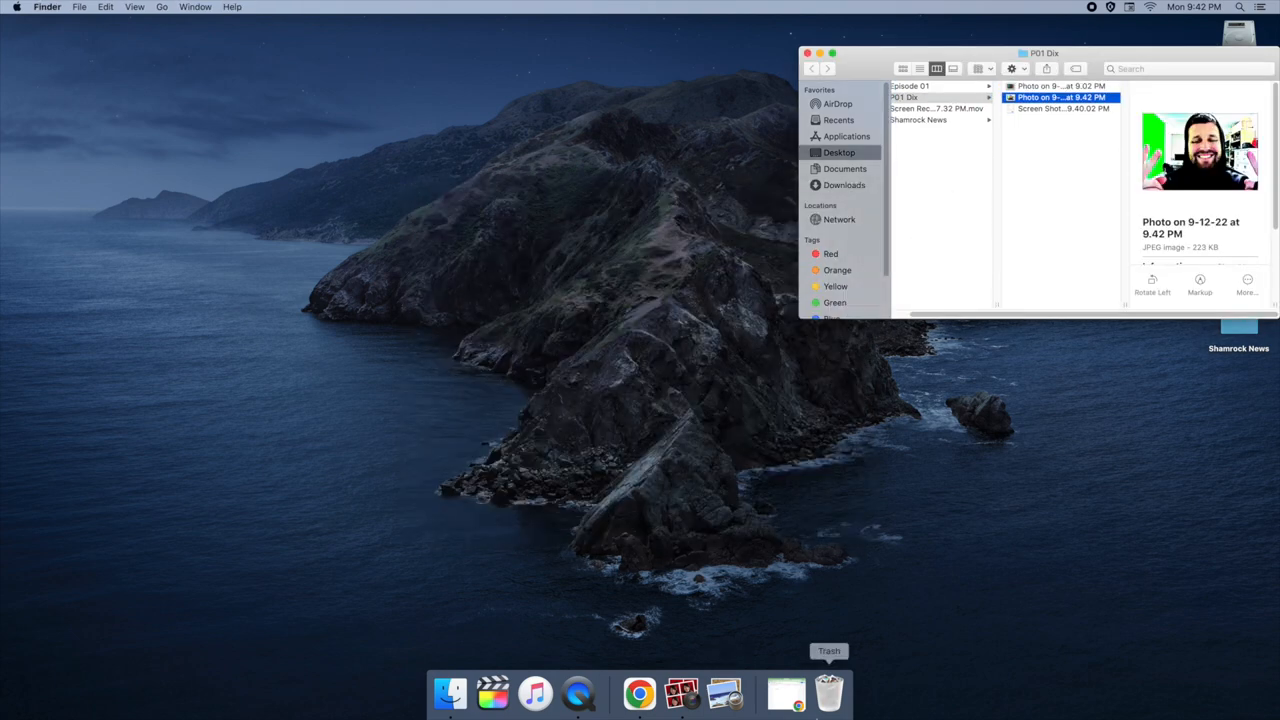
- Insert the comic selfie into the untitled Google Doc and select the image
{"action": "left_click", "coordinate": [640, 692]}
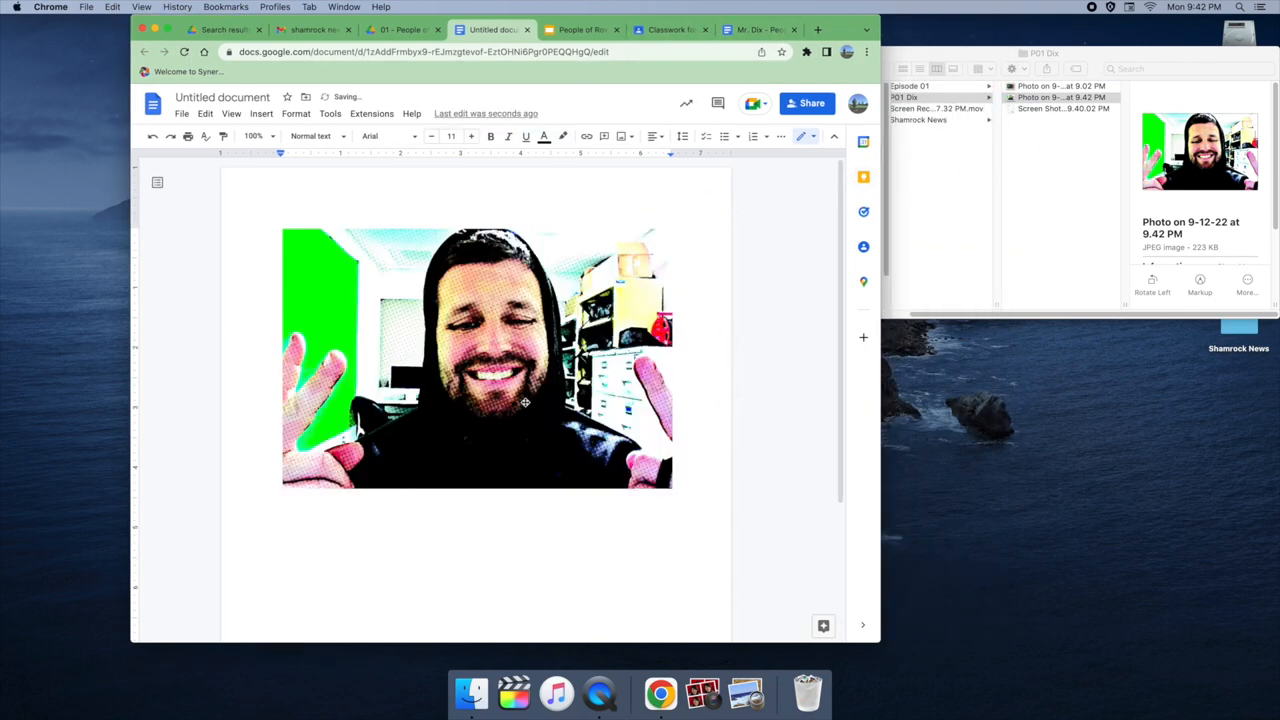
{"action": "left_click", "coordinate": [476, 360]}
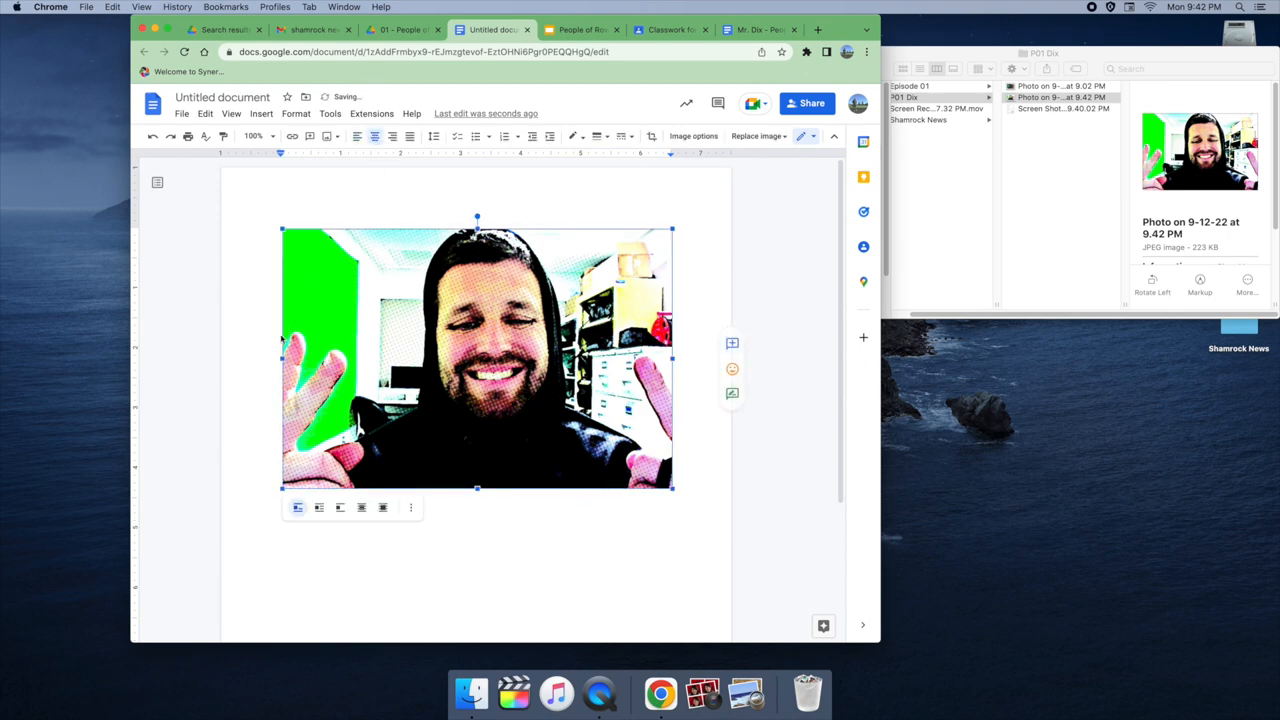
- Shrink the selfie by its corner handle and center-align it on the page
{"action": "left_click_drag", "start_coordinate": [672, 490], "coordinate": [602, 398]}
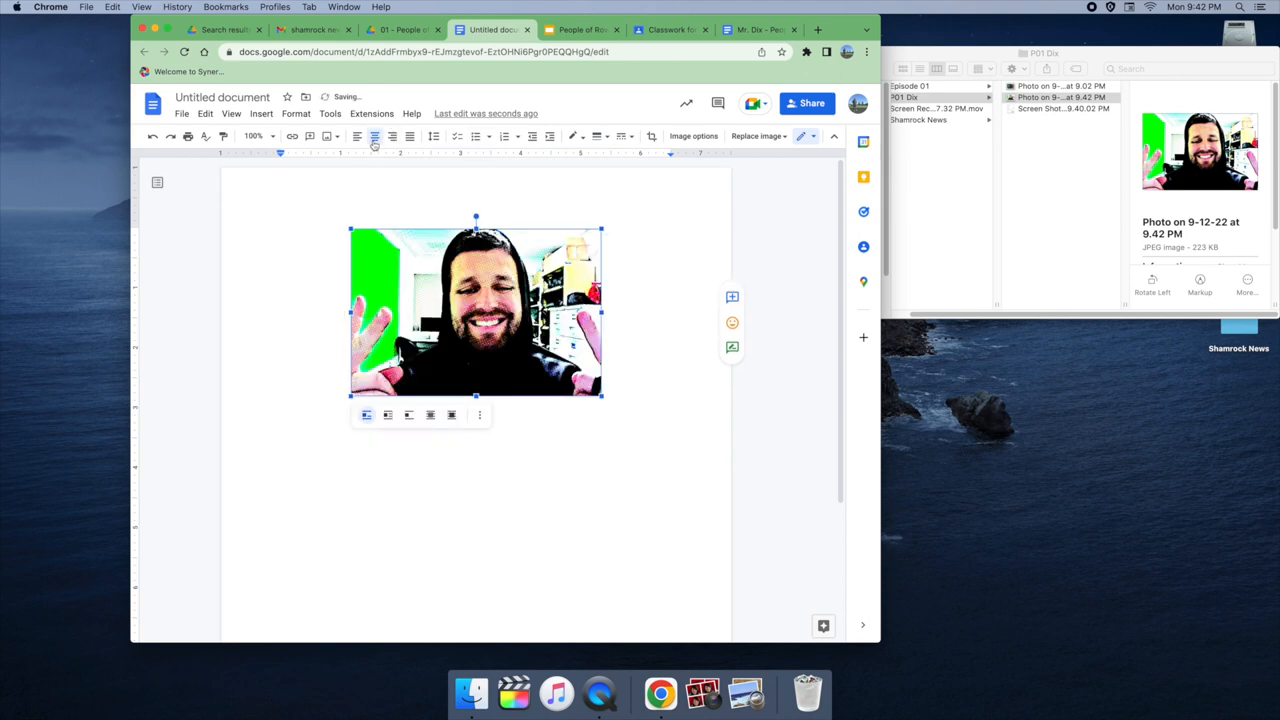
{"action": "left_click", "coordinate": [374, 136]}
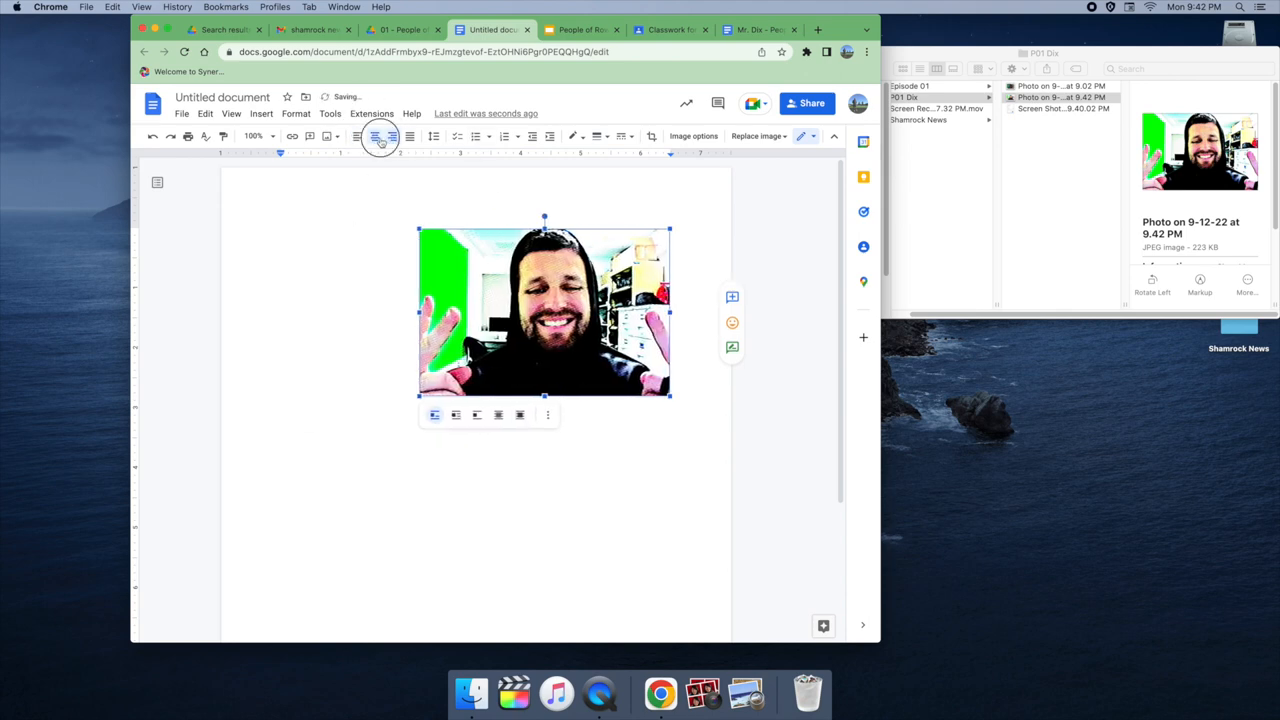